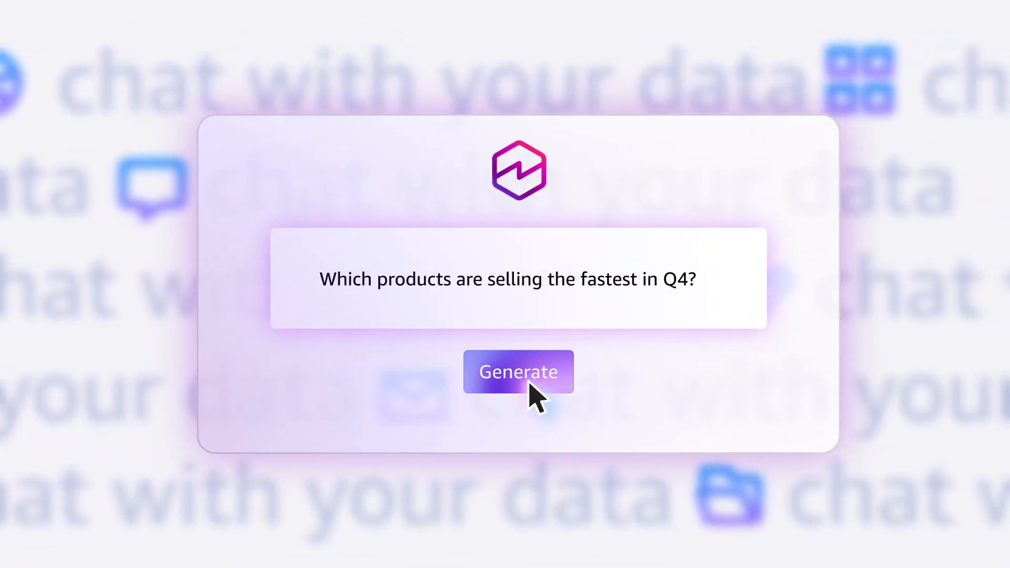
Generate insights on which products are selling the fastest in Q4
click(518, 371)
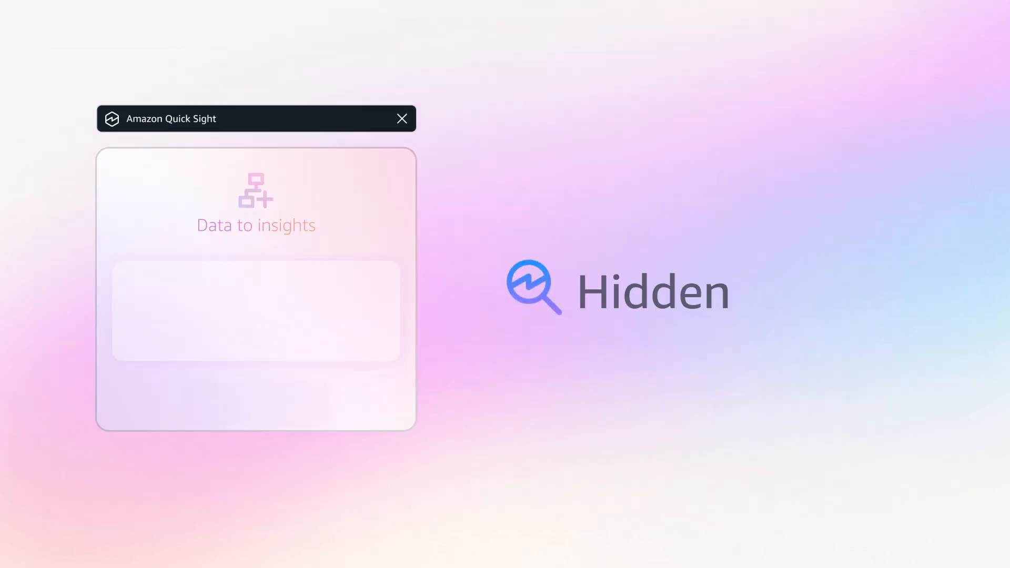
Ask the assistant 'What if we won half of our upsell opportunities?'
click(370, 443)
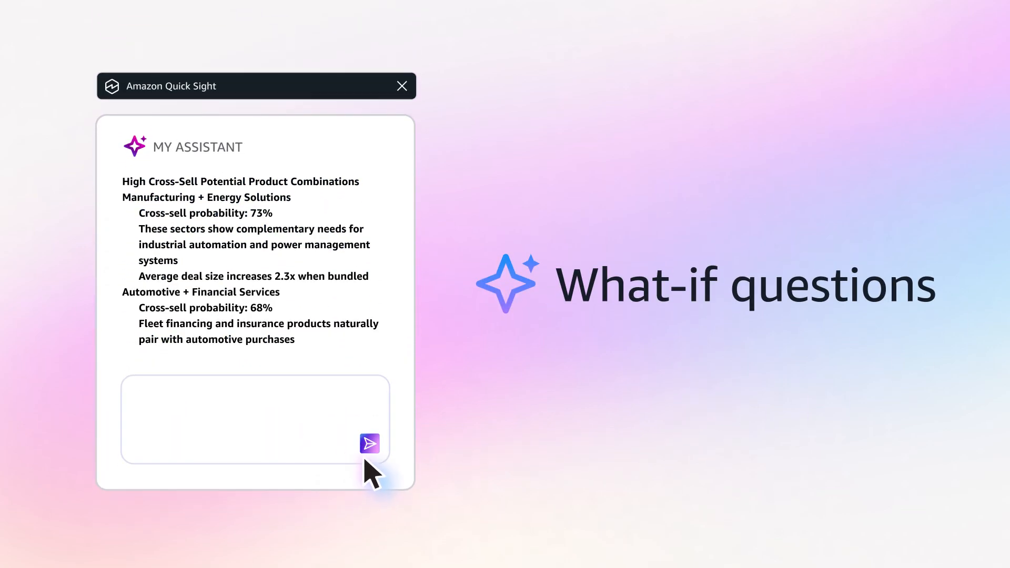
text(What if we won half of our upsell opportunities?)
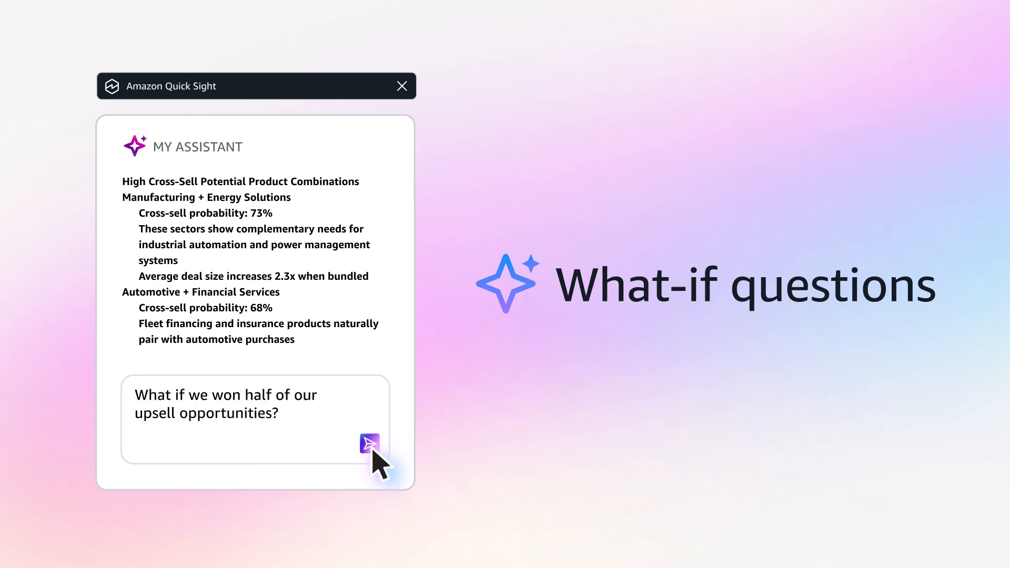
click(369, 443)
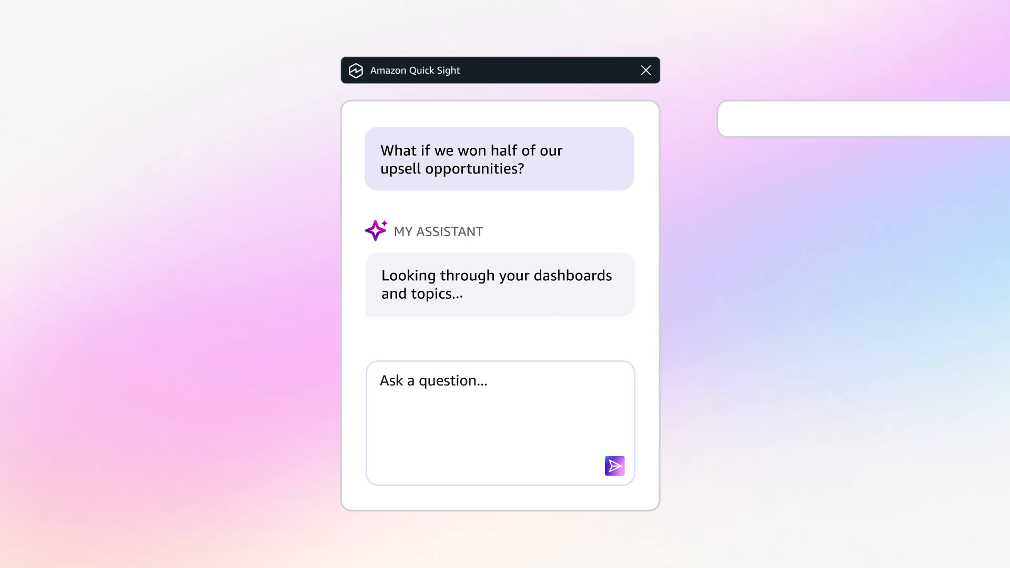
click(645, 71)
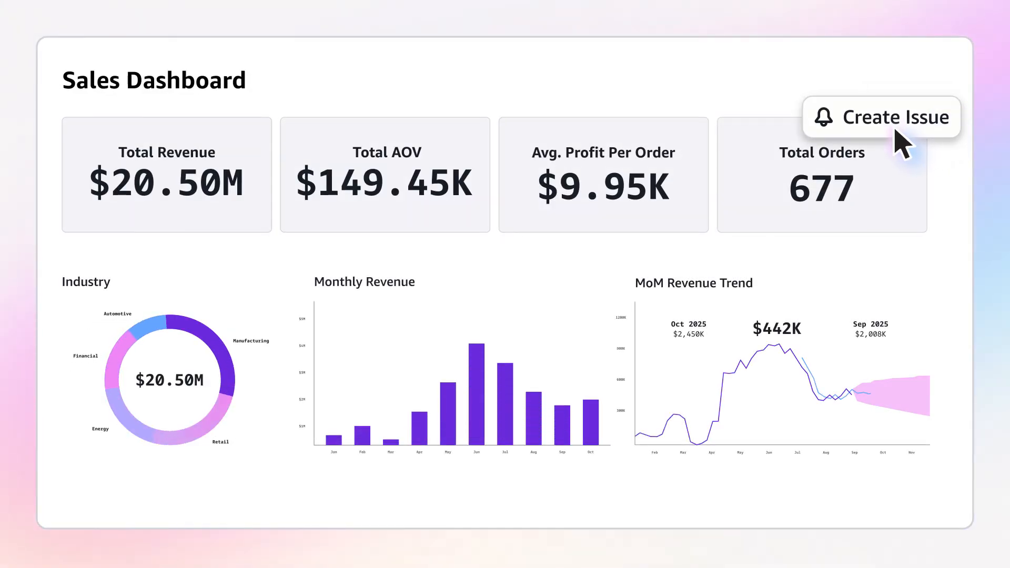
Add a Jira Industry Sales task action and save a revenue alert above $40,000
click(895, 117)
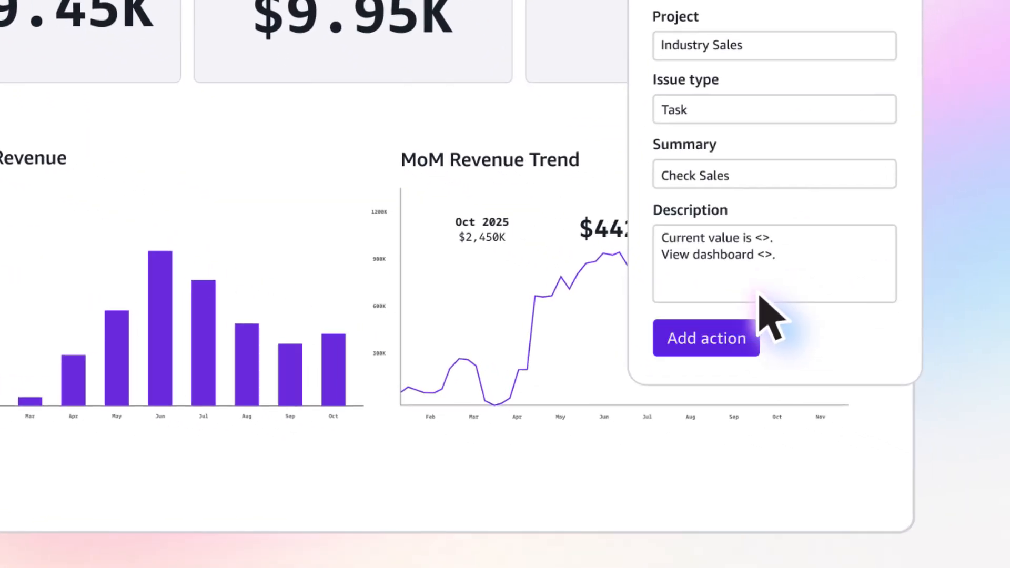
click(705, 338)
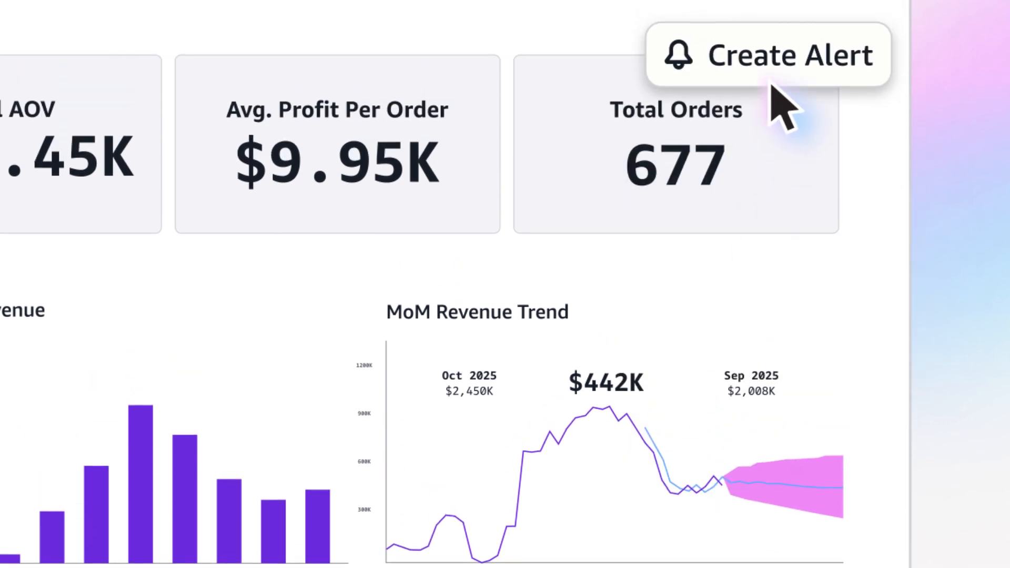
click(789, 54)
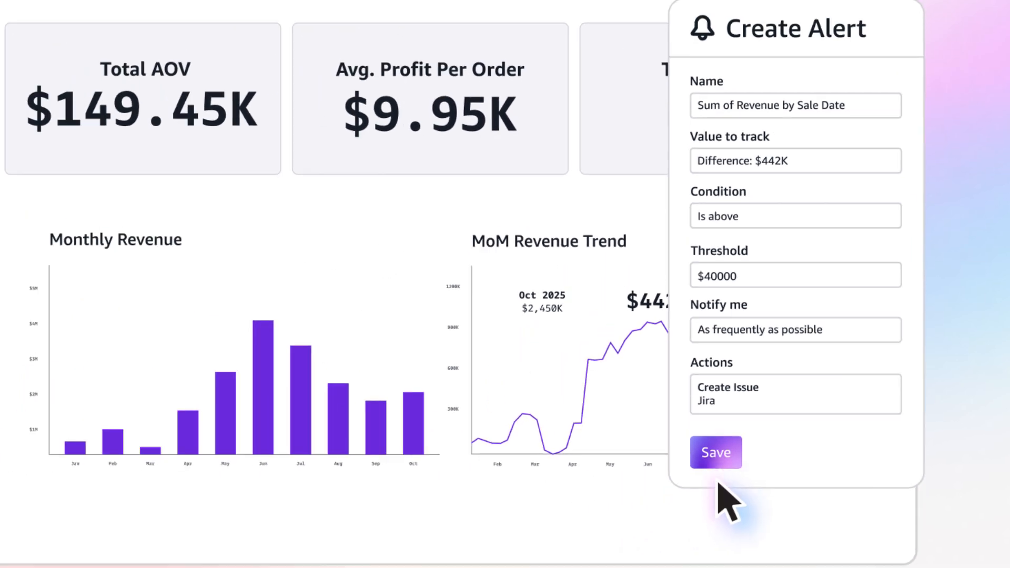
click(715, 451)
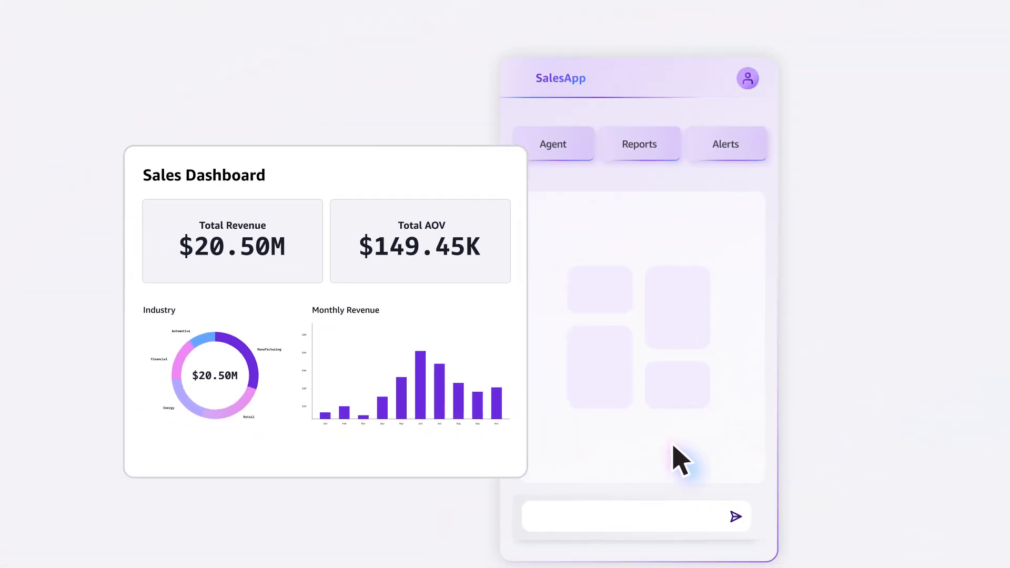